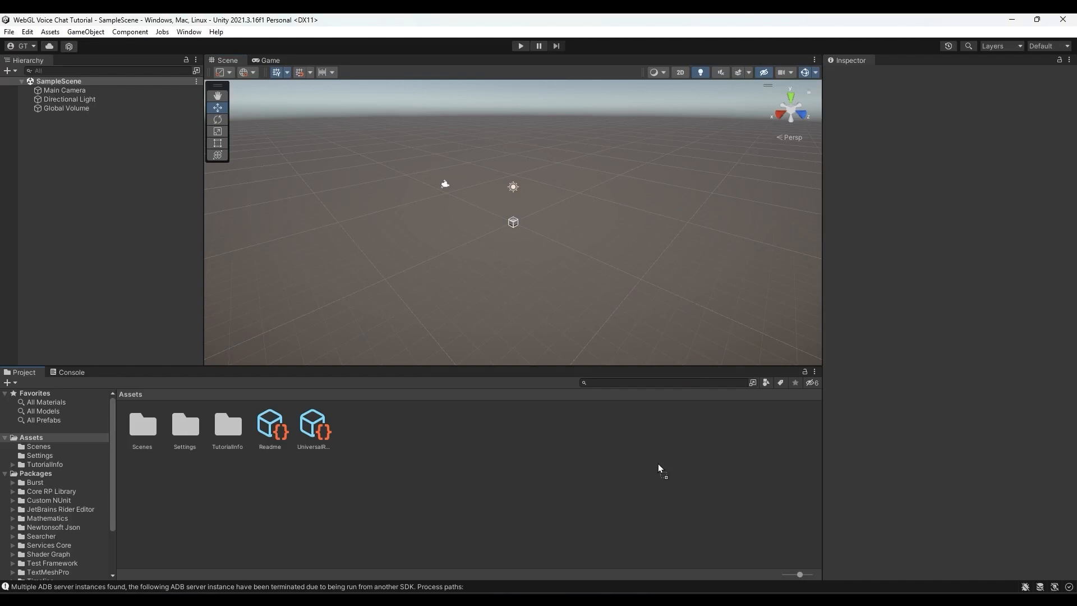
mouse_move(662, 462)
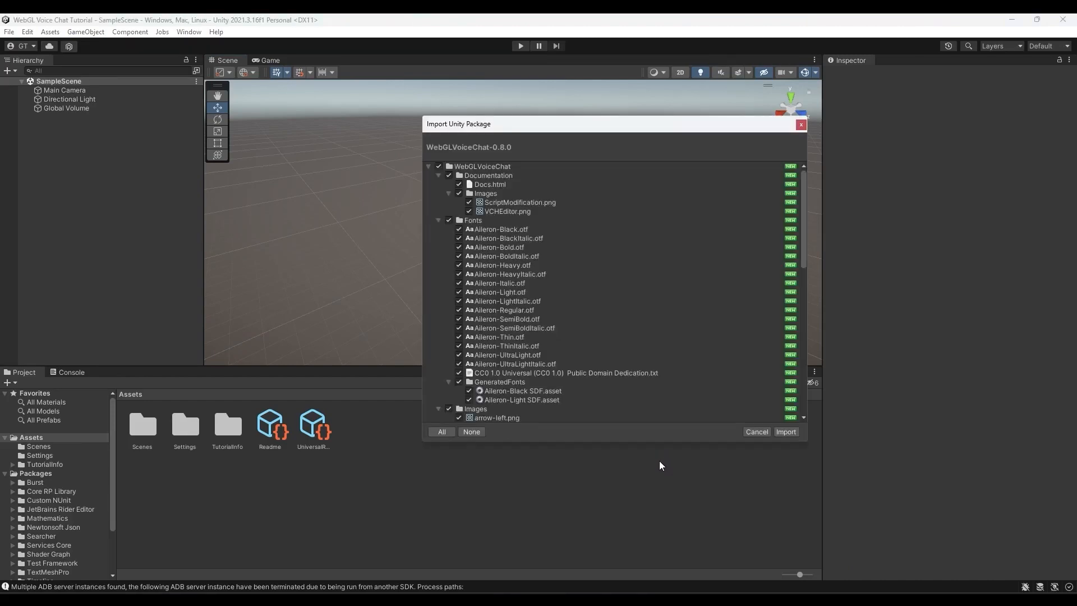
- Collapse the WebGLVoiceChat-0.8.0 package tree and import the whole package
scroll("down", 3)
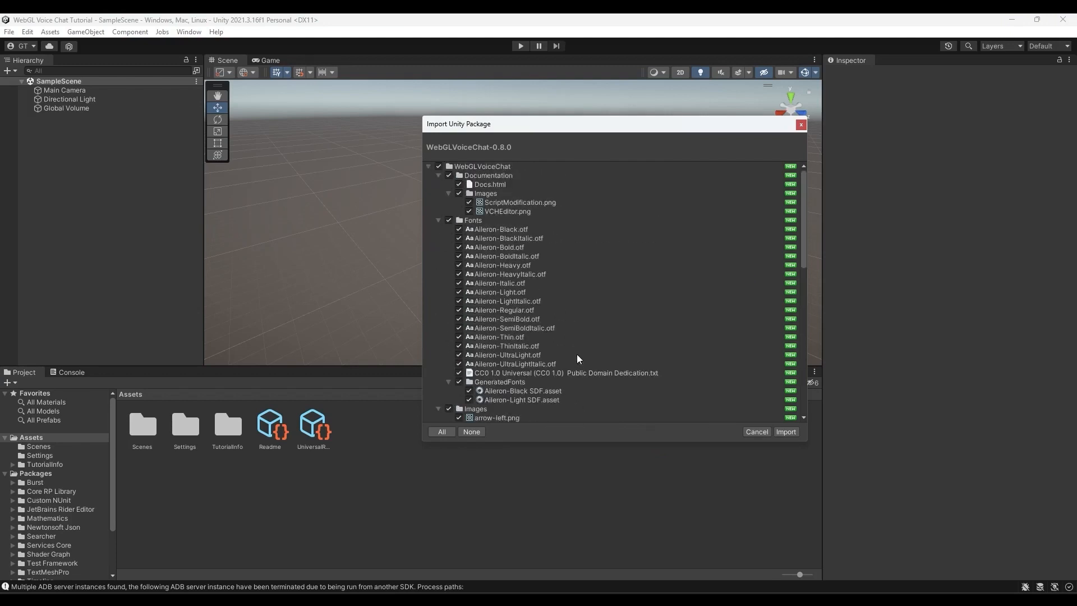
left_click(429, 167)
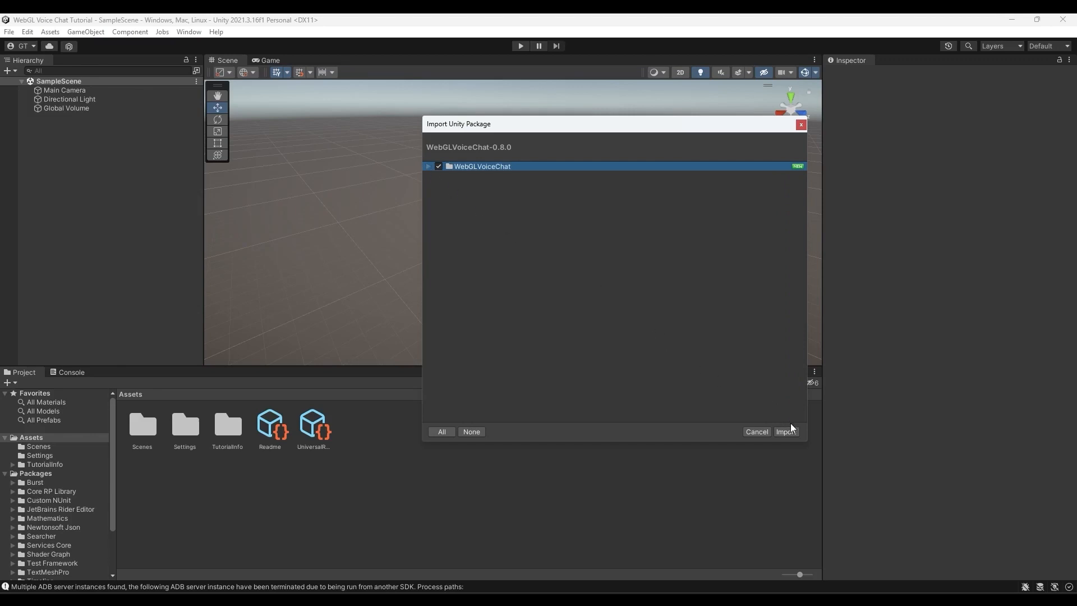
left_click(786, 432)
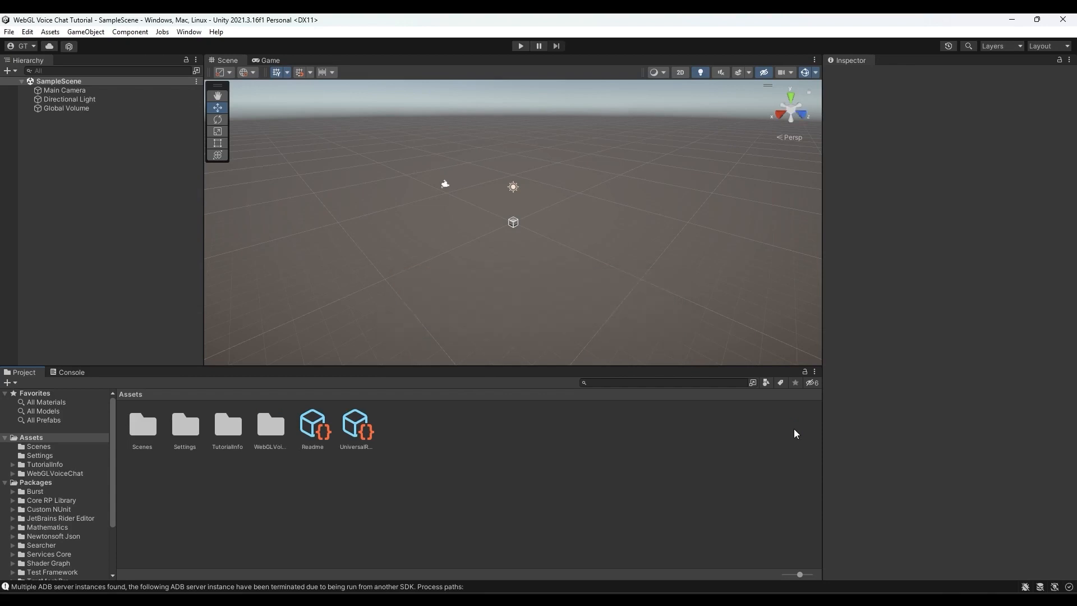
mouse_move(274, 509)
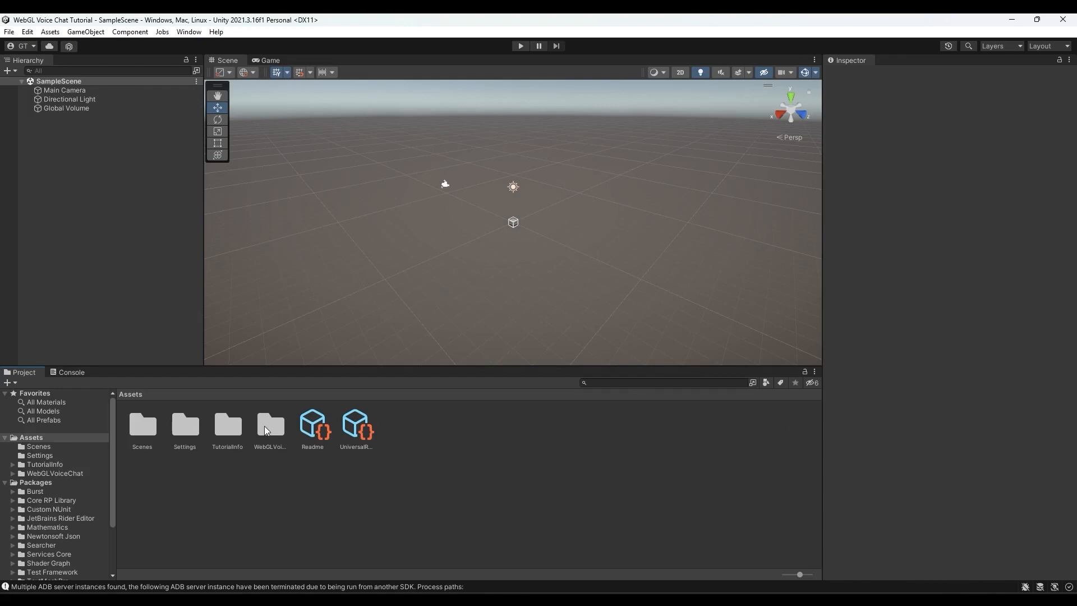
- Open the VoiceChatDemoNewUI scene from Assets/WebGLVoiceChat/Scenes
left_click(270, 425)
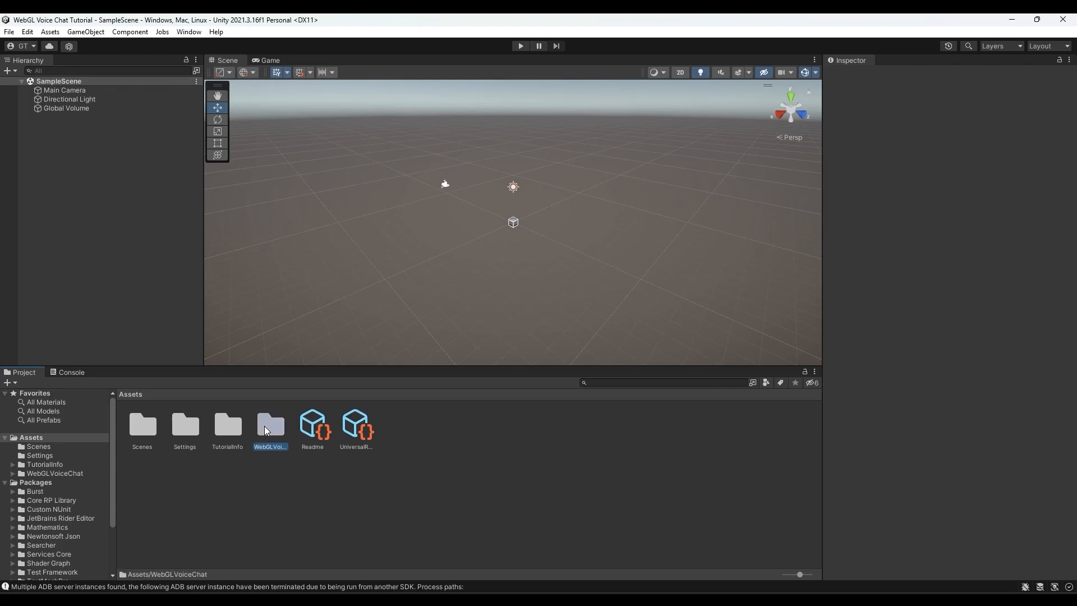
double_click(270, 426)
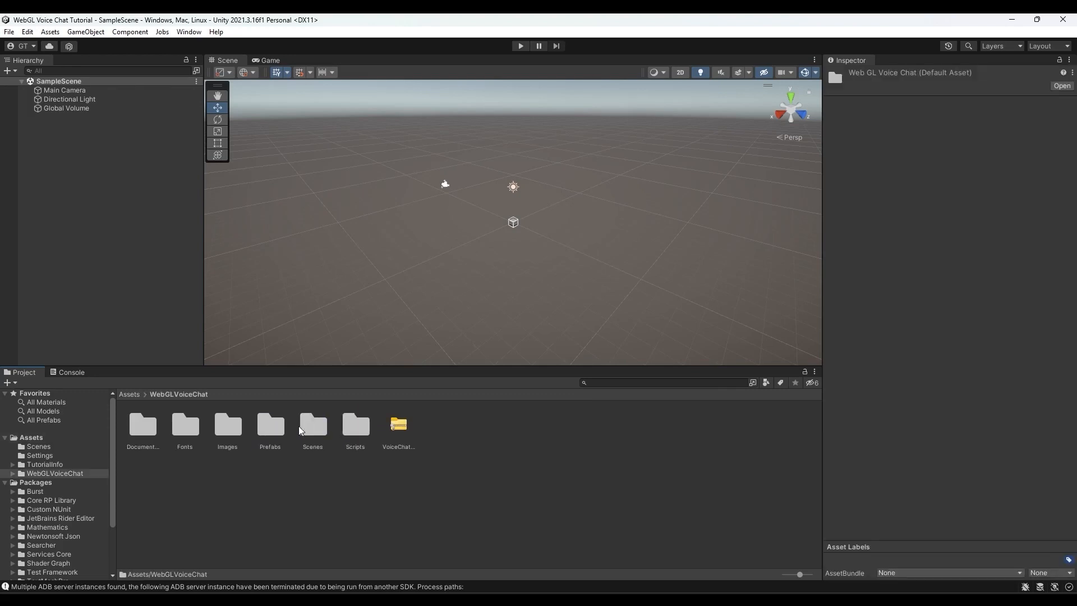
double_click(313, 425)
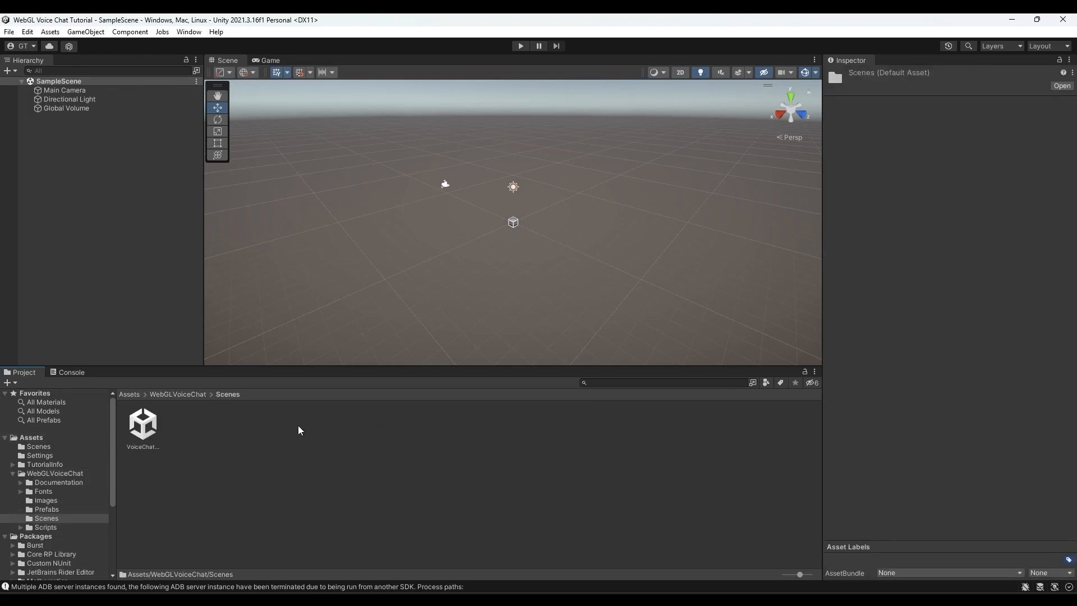
left_click(143, 426)
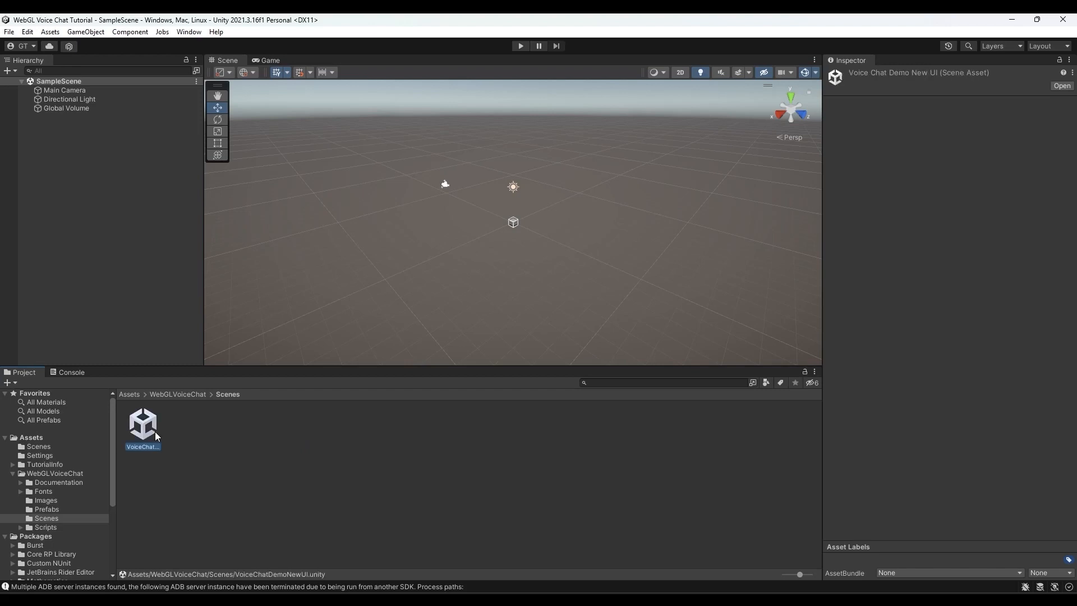
double_click(143, 423)
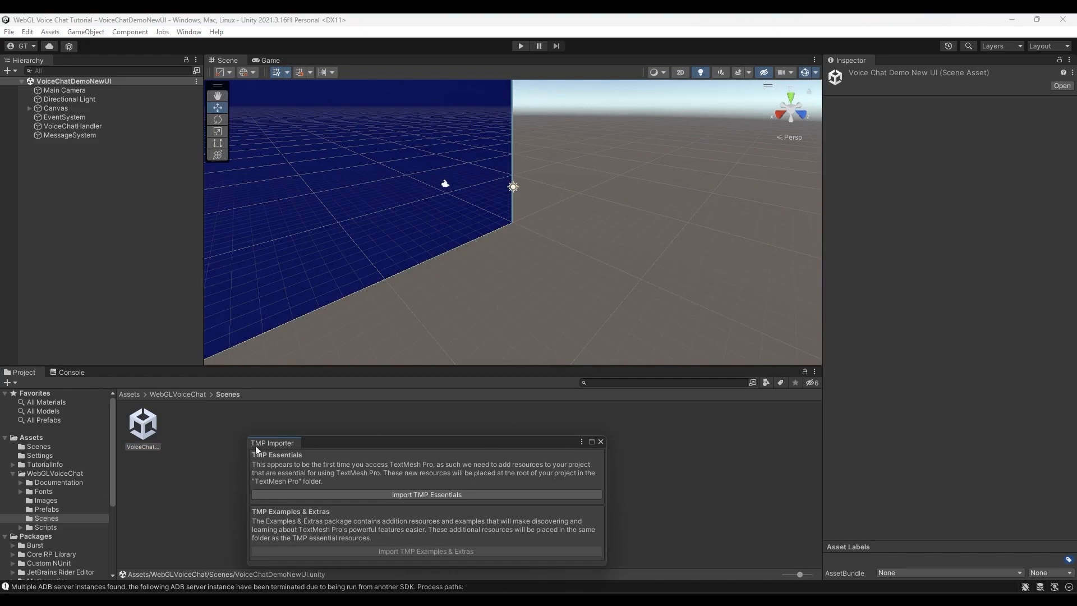
- Import the TMP Essentials resources and close the TextMesh Pro importer
left_click(426, 494)
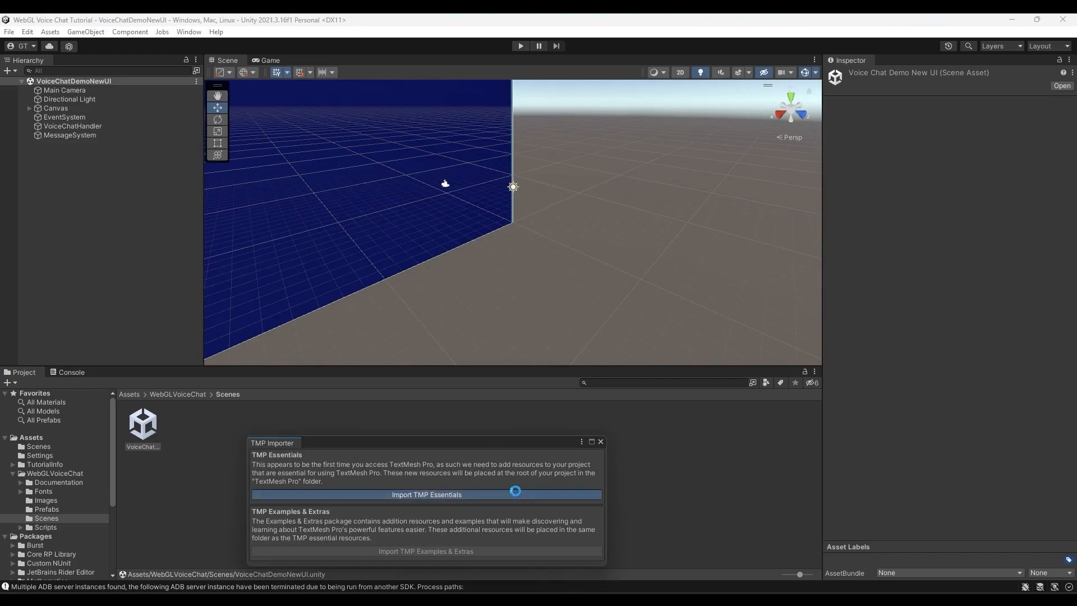
left_click(426, 494)
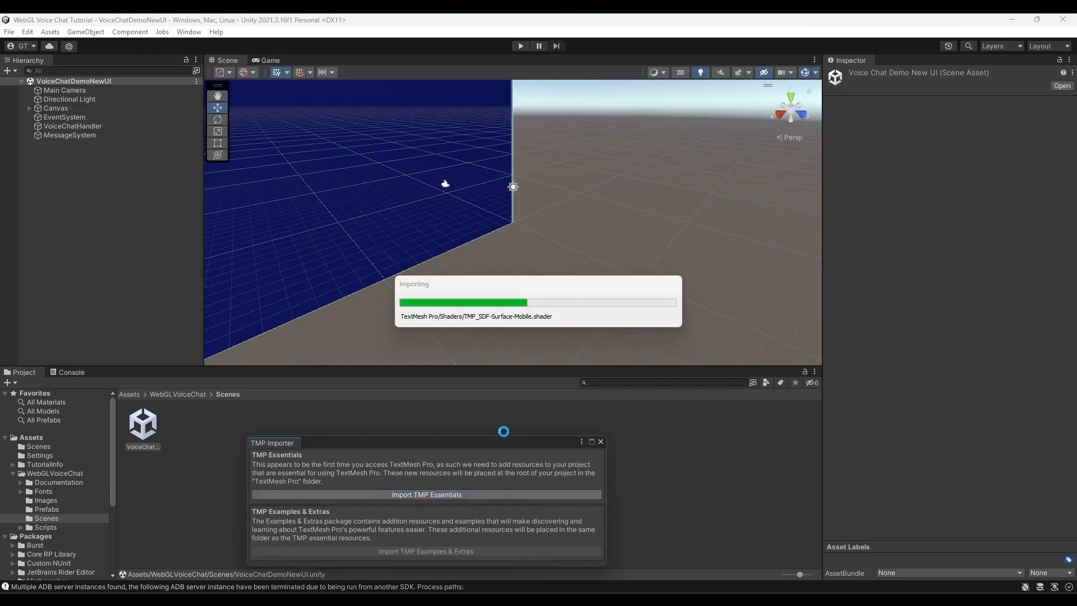
left_click(426, 494)
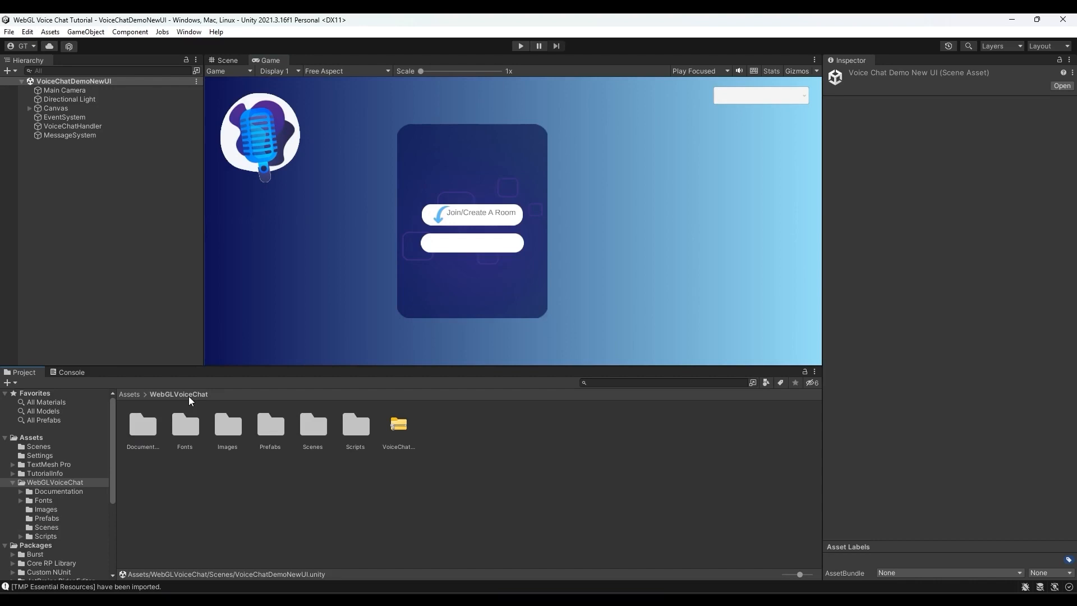
- Go back to the WebGLVoiceChat folder and select the VoiceChatServer.zip asset
left_click(398, 425)
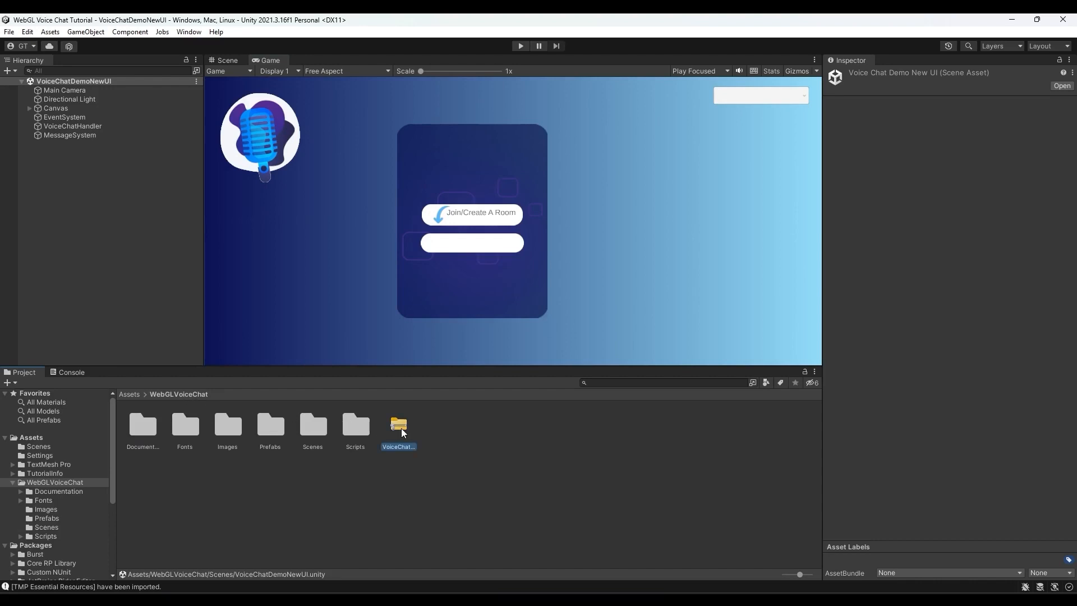
left_click(398, 426)
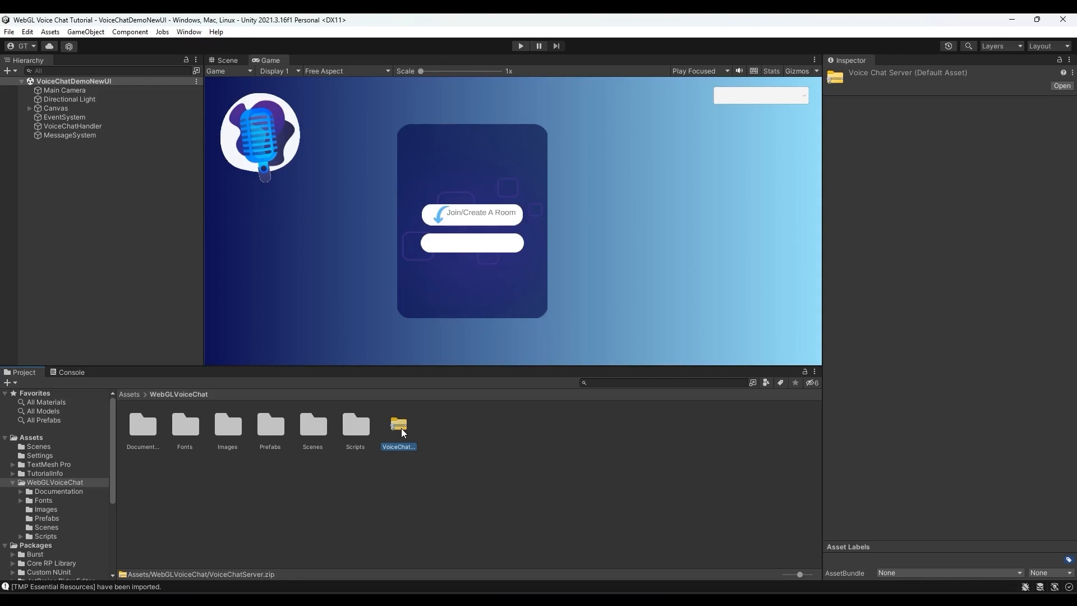
- Open VoiceChatServer.zip and copy all its server files for the Server folder
double_click(399, 426)
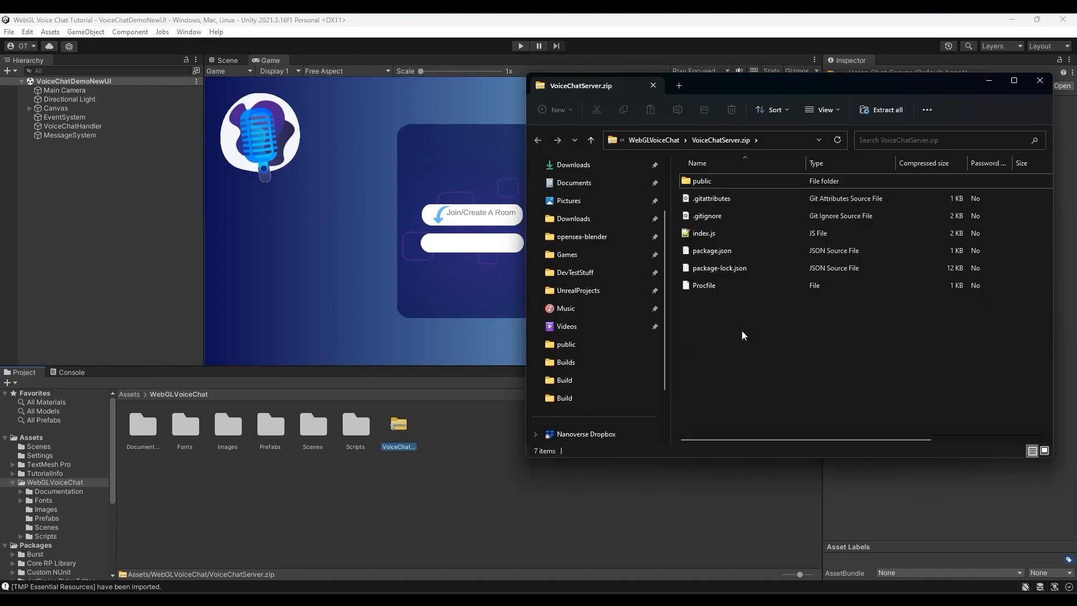
key("ctrl+a")
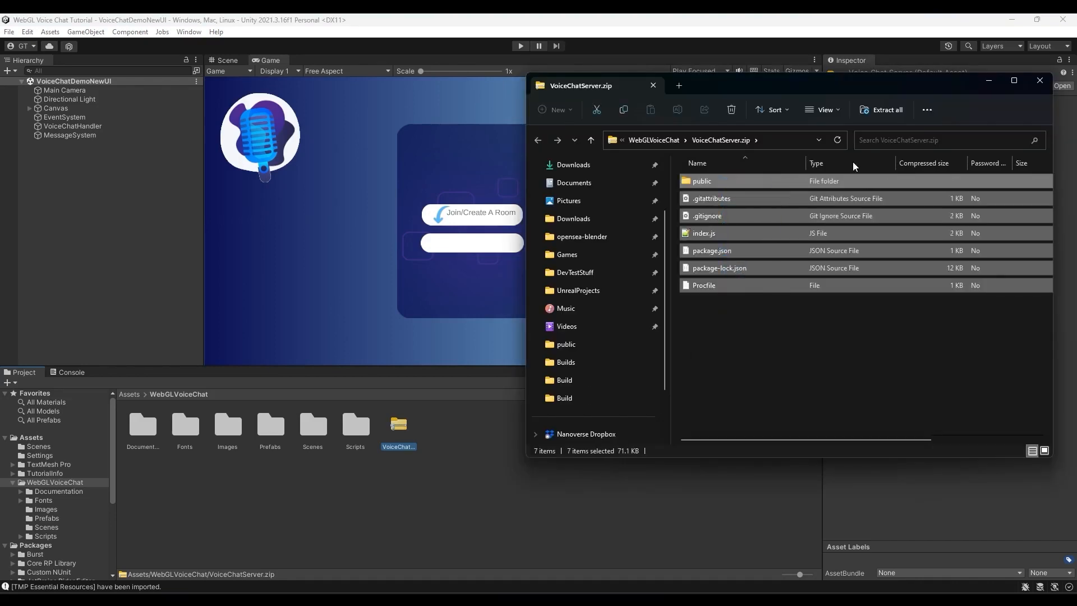
left_click(886, 109)
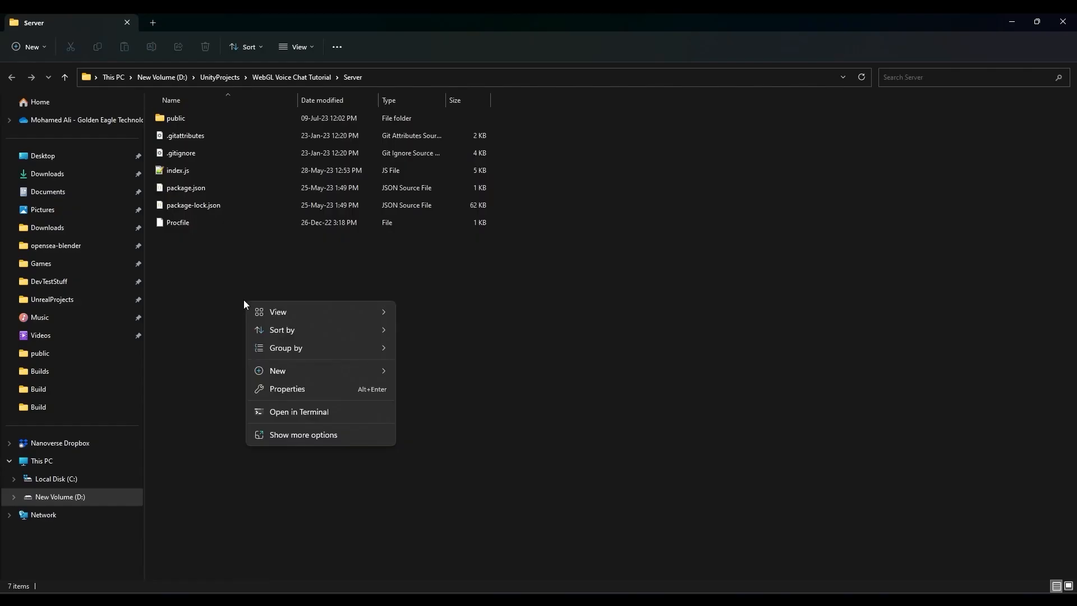
- Open the Server folder in Visual Studio Code from the context menu
left_click(304, 435)
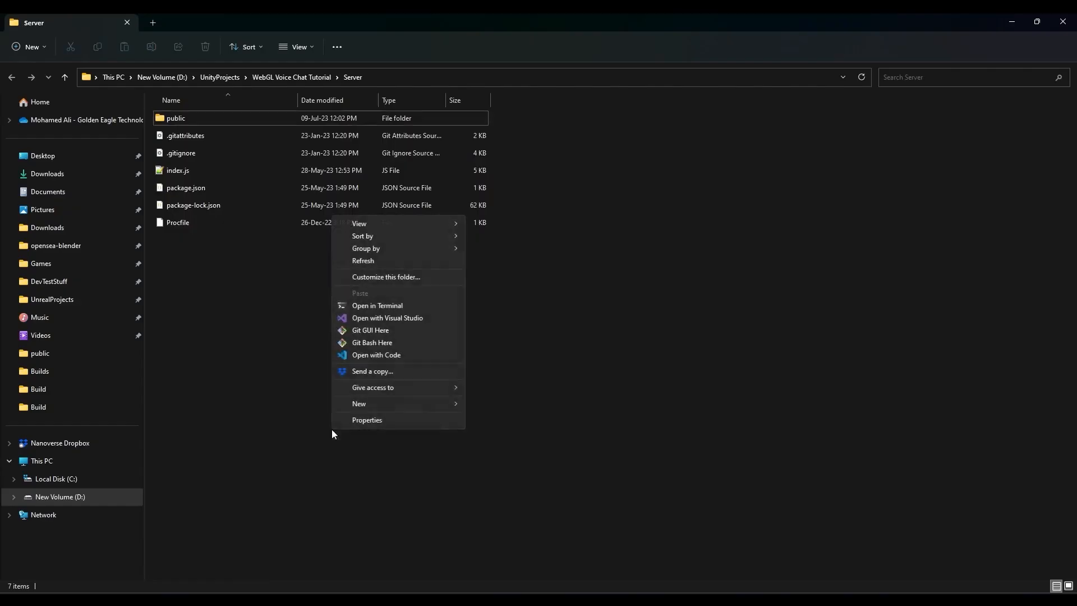
mouse_move(384, 360)
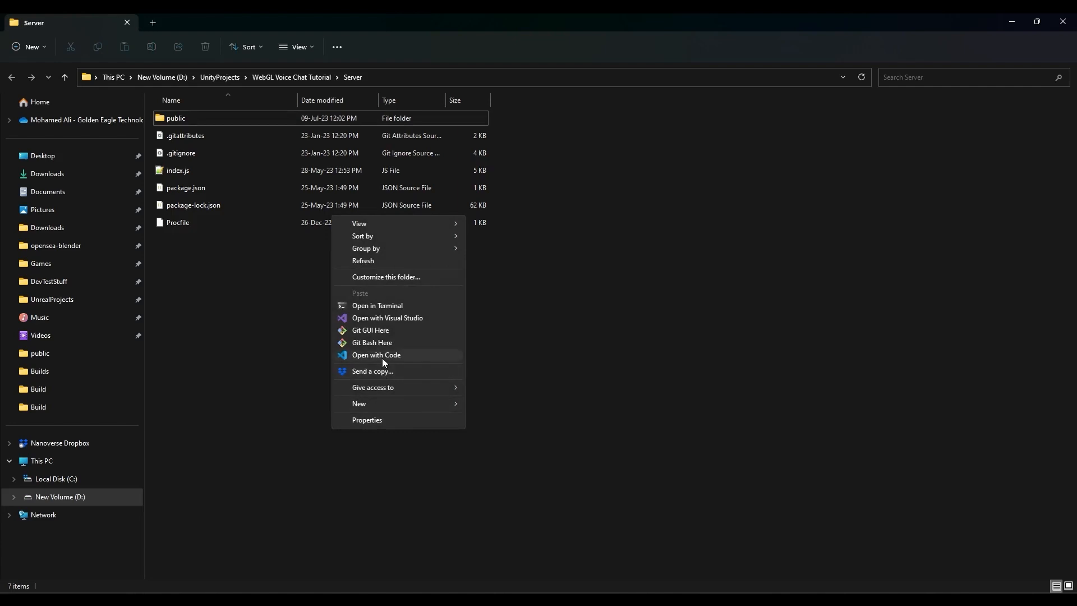
left_click(376, 355)
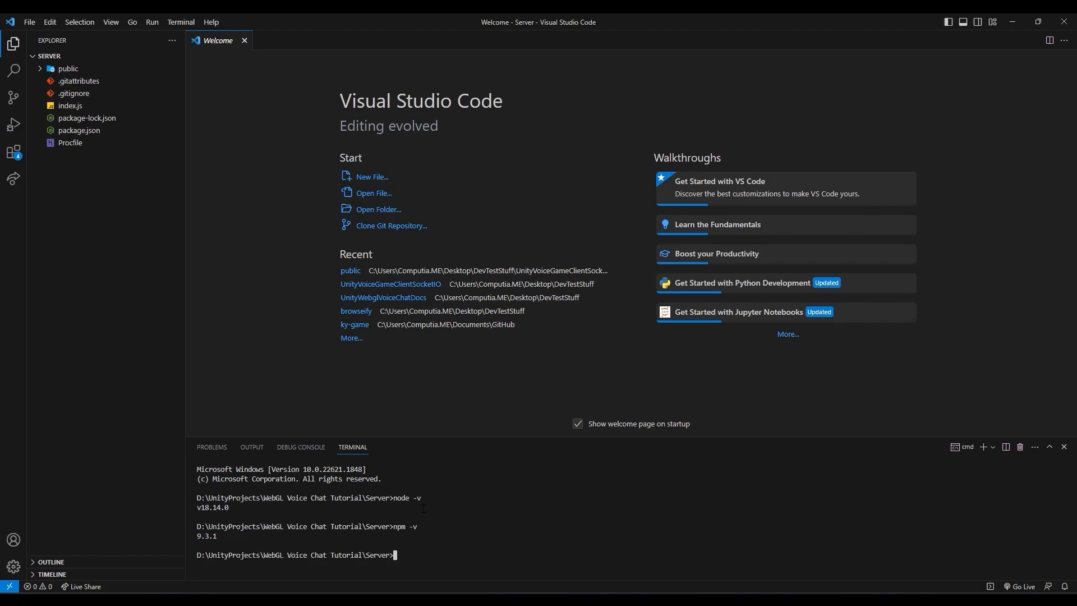
- Install the server's Node dependencies with npm install
type("npm instal")
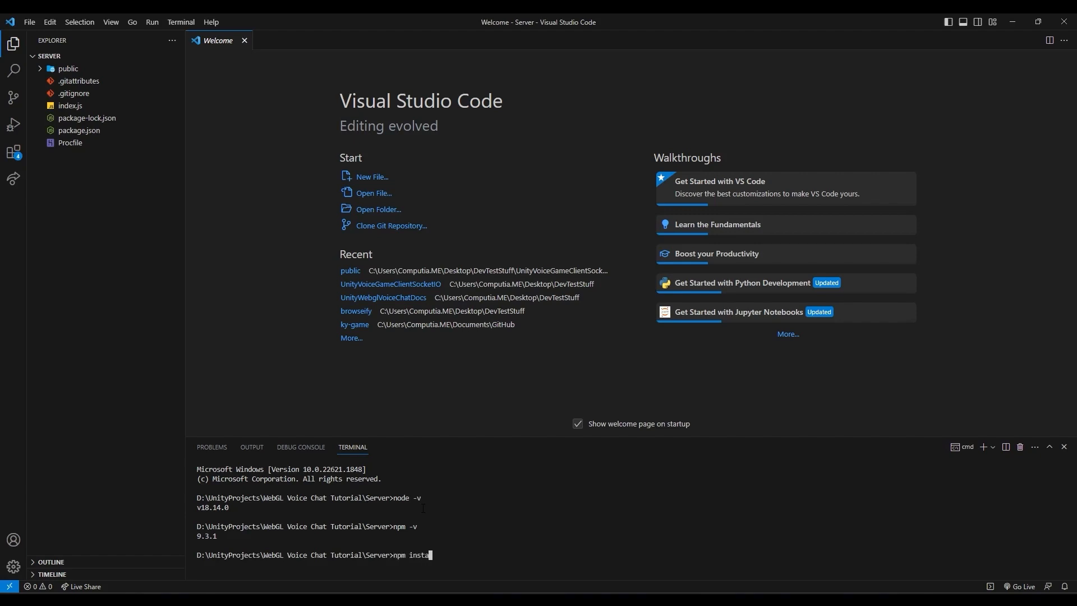
type("ll")
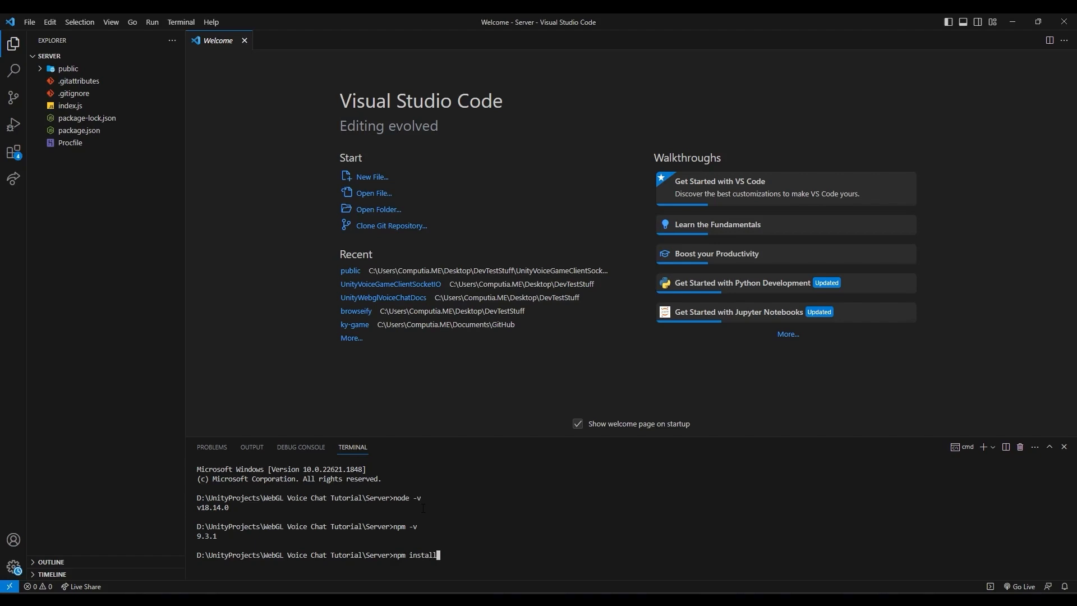
key("Enter")
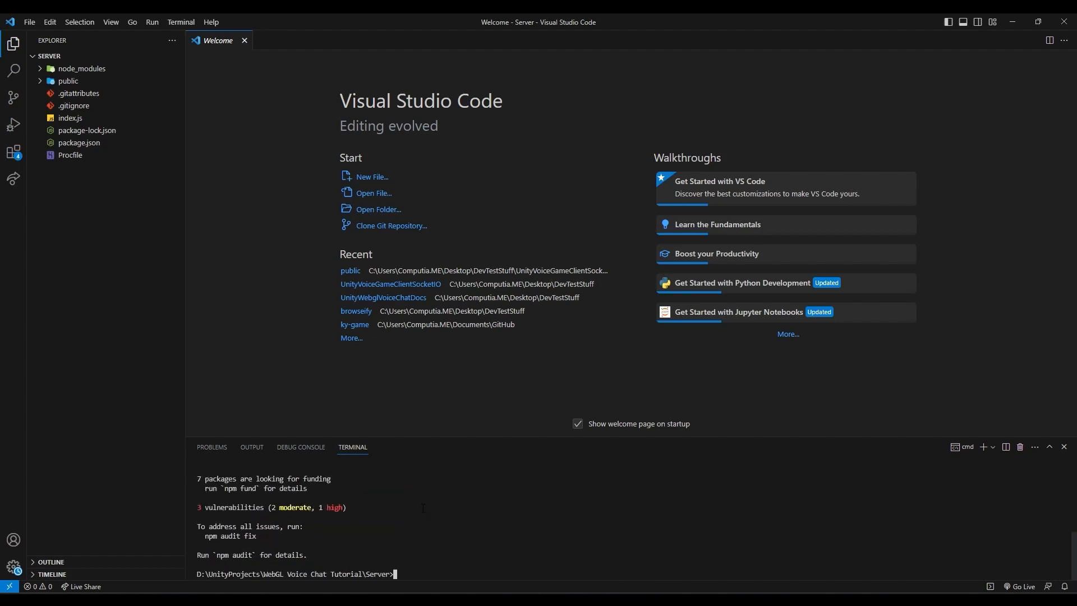
- Start the voice chat server with npm run prod
type("npm run")
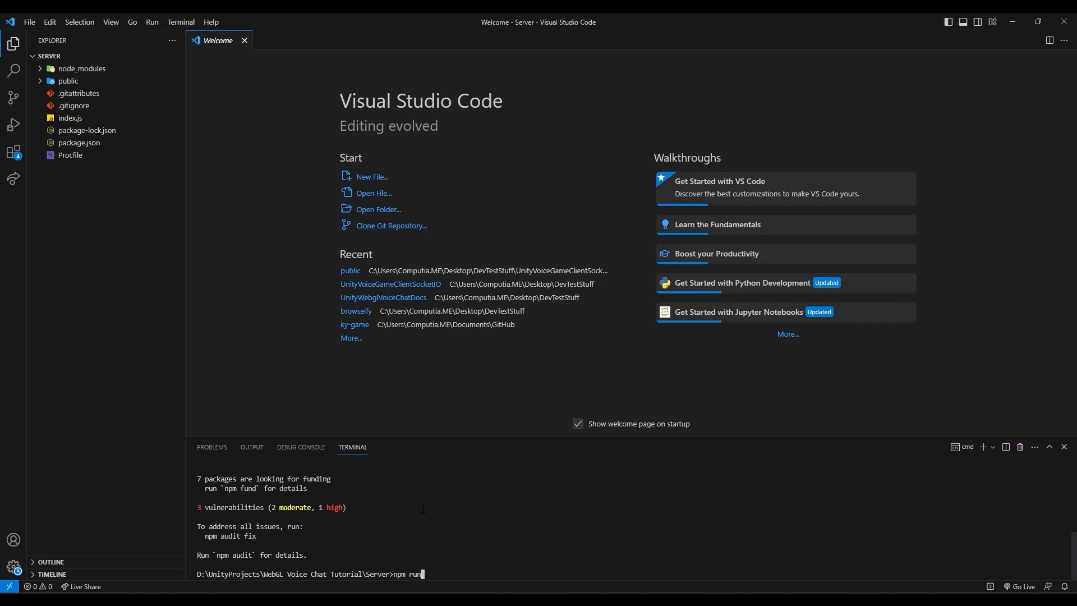
type("prod")
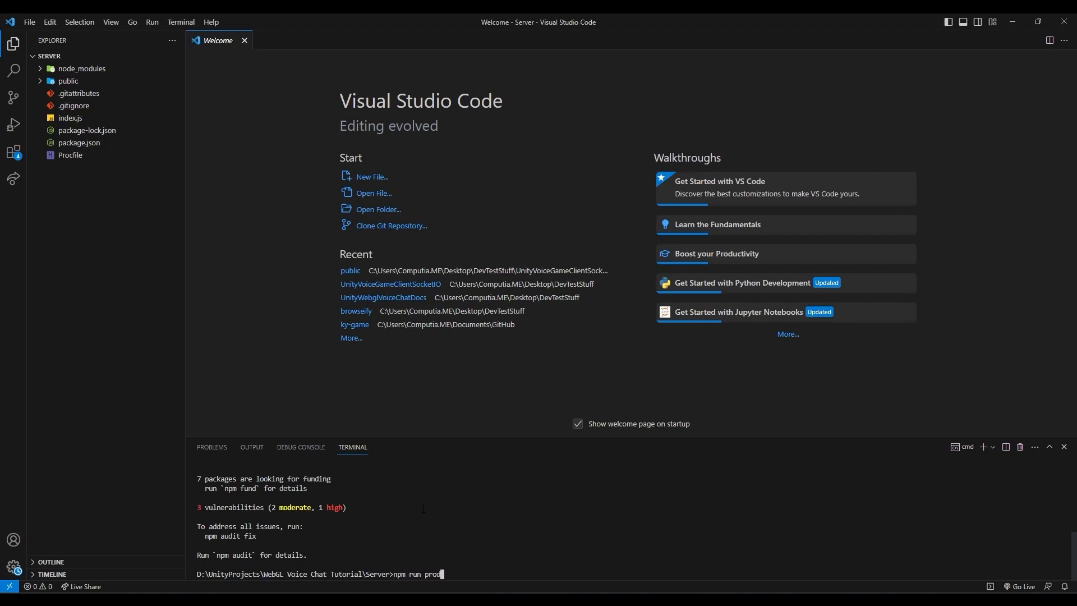
key("Enter")
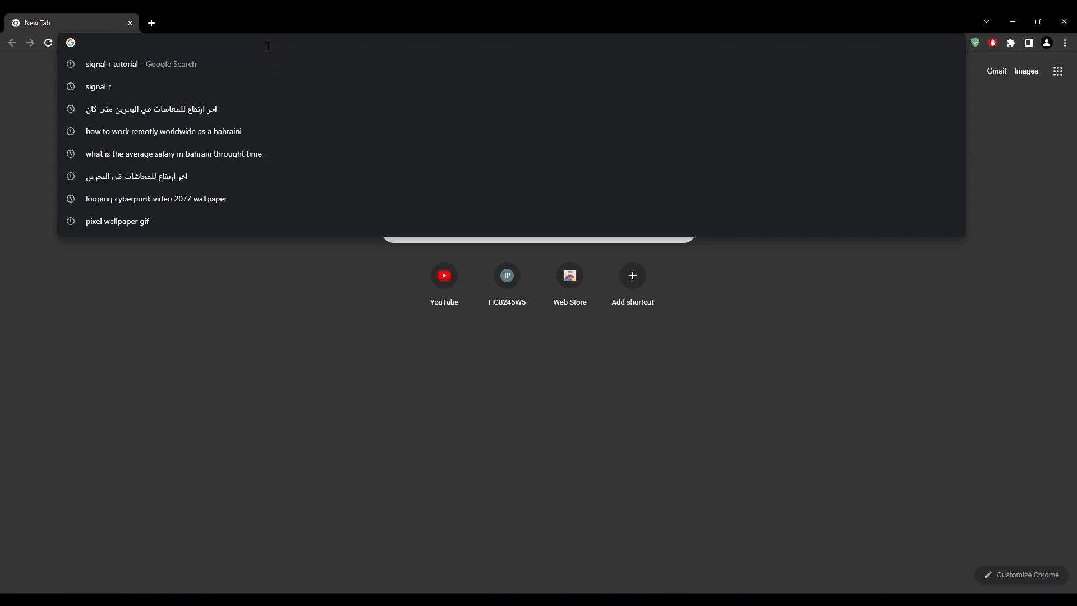
- Load localhost in Chrome and allow the demo microphone access
type("location")
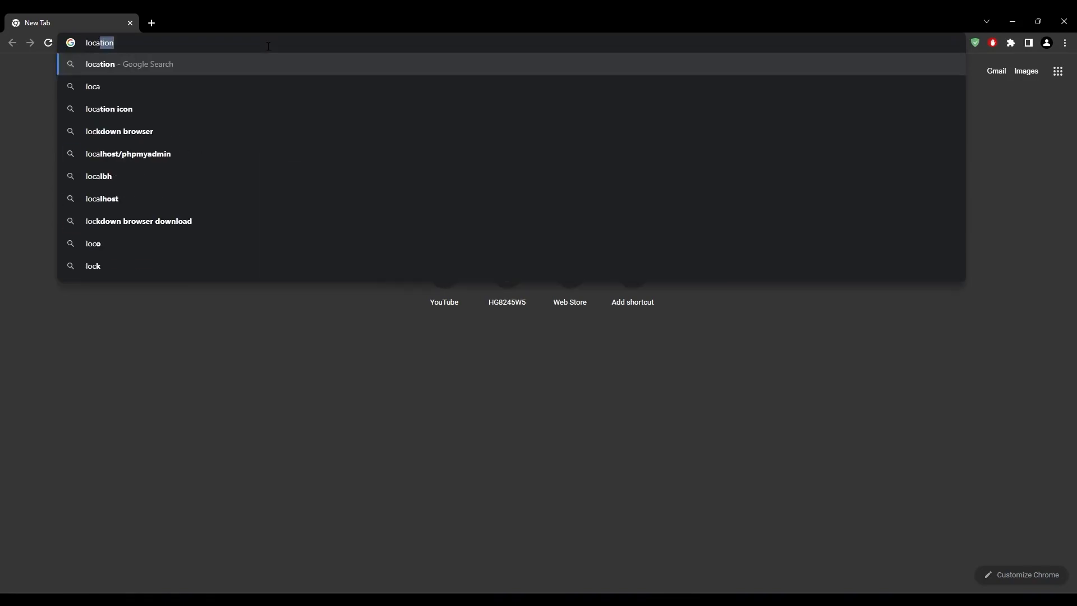
type("localhost")
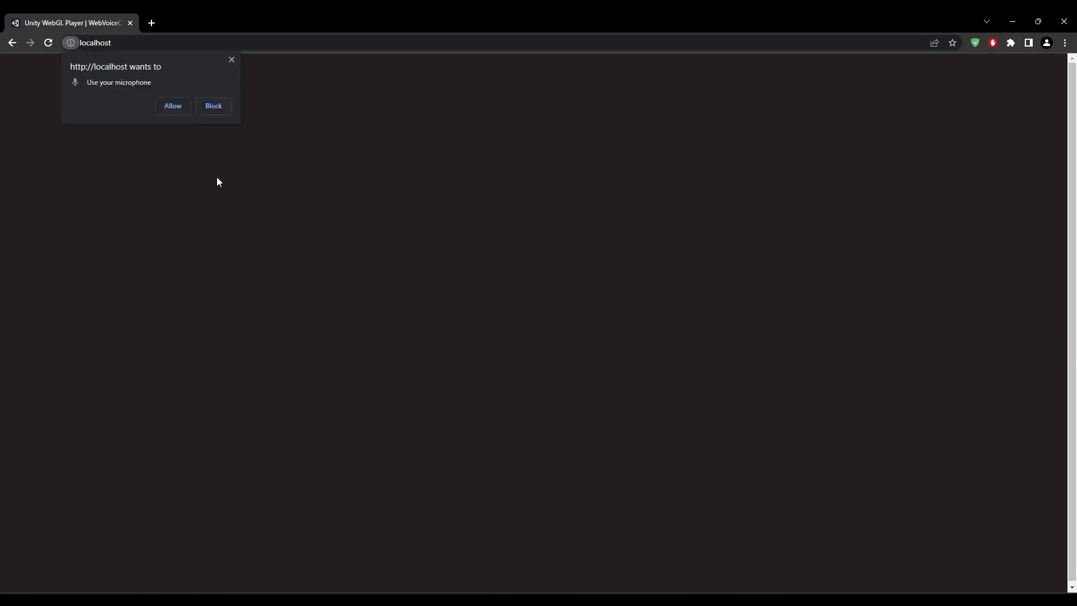
left_click(173, 106)
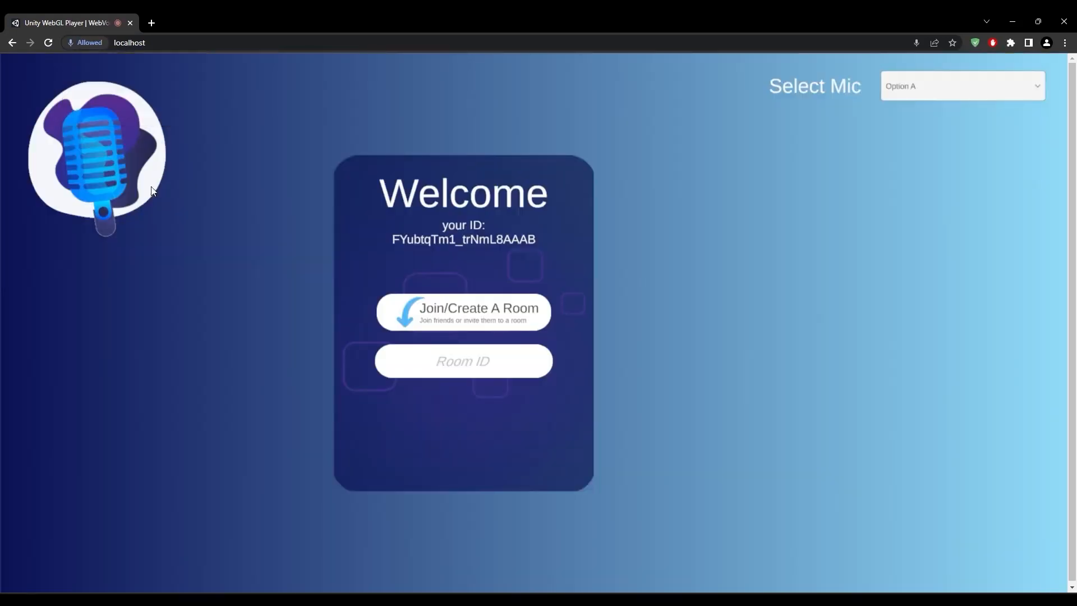